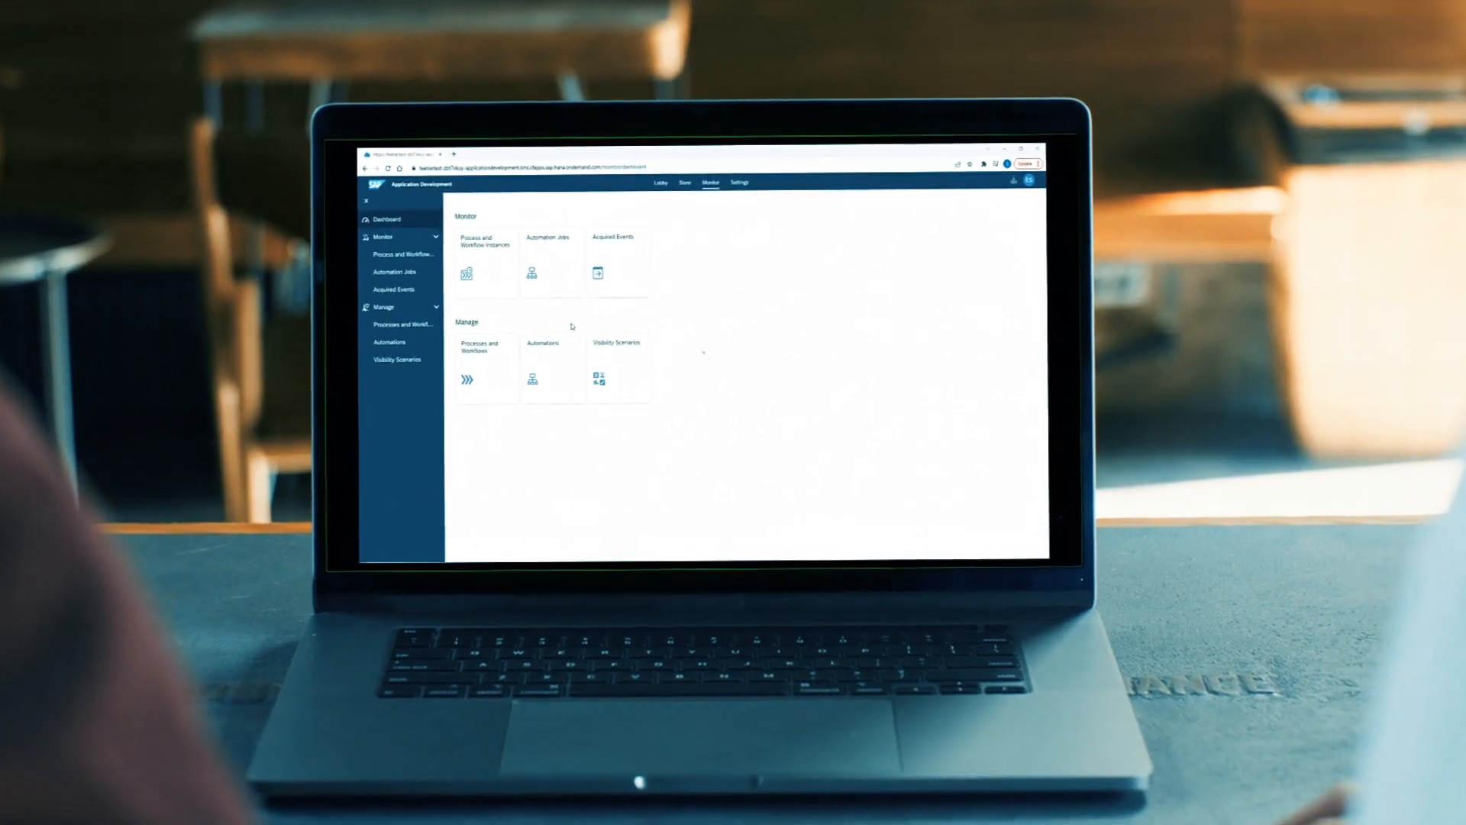
Step: Open Deployed Automations from the Monitor dashboard's Automations tile to list the three deployed automations
click(396, 338)
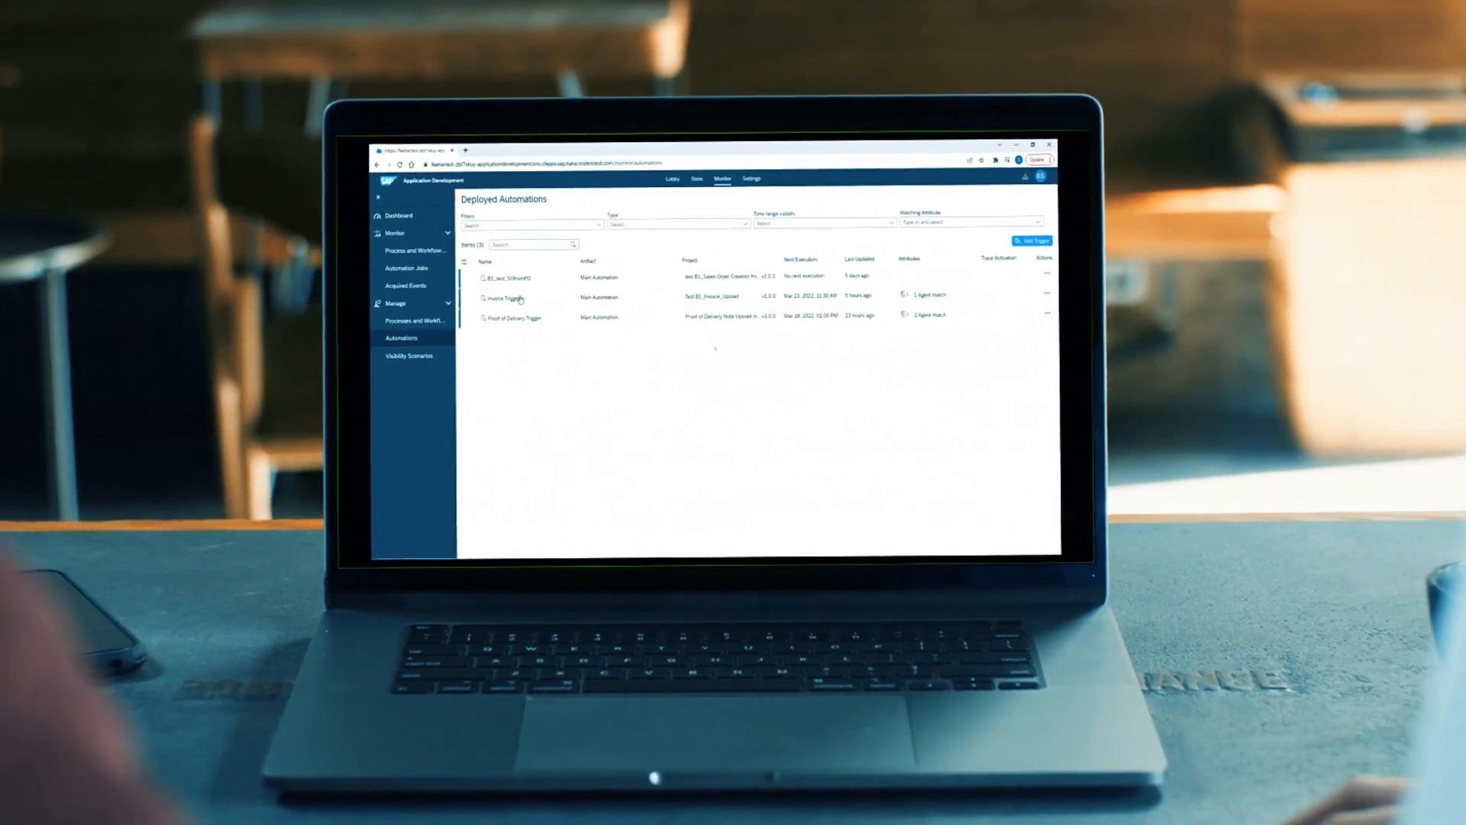